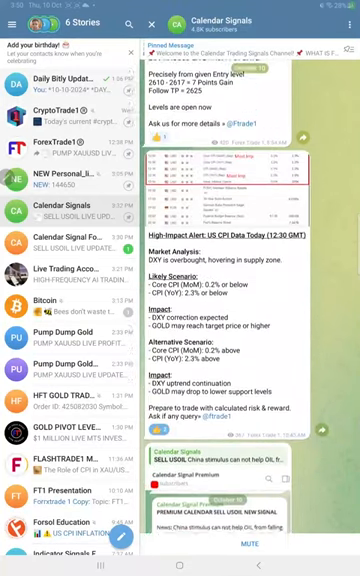
{"action": "scroll", "scroll_direction": "down", "scroll_amount": 3}
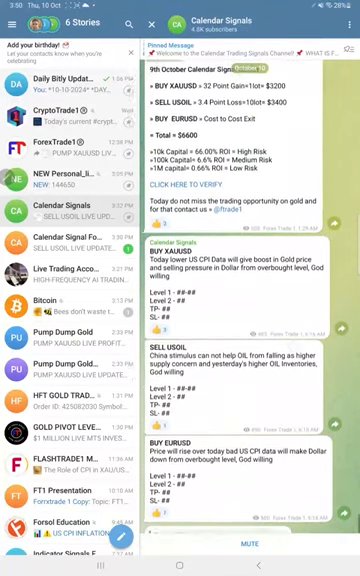
{"action": "scroll", "scroll_direction": "down", "scroll_amount": 3}
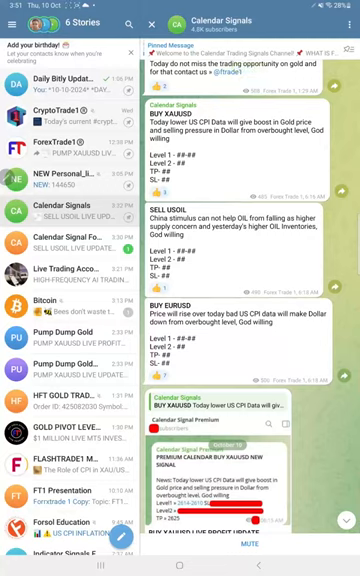
{"action": "scroll", "scroll_direction": "down", "scroll_amount": 3}
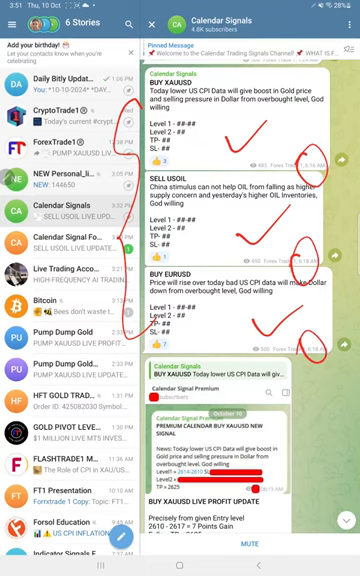
{"action": "scroll", "scroll_direction": "down", "scroll_amount": 3}
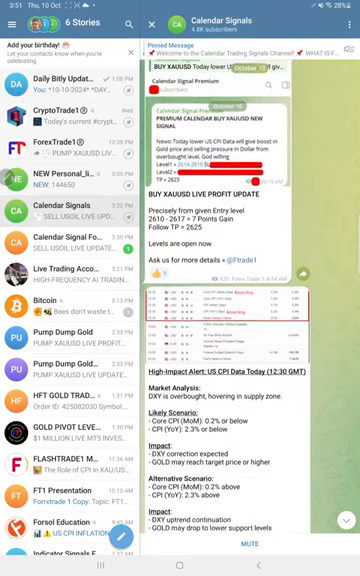
{"action": "scroll", "scroll_direction": "down", "scroll_amount": 3}
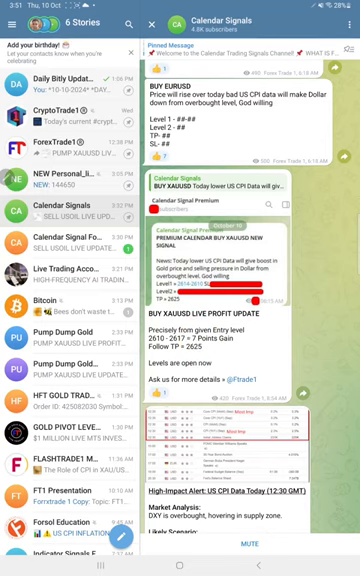
{"action": "scroll", "scroll_direction": "down", "scroll_amount": 3}
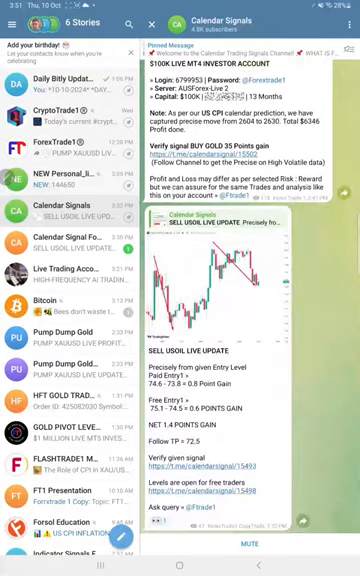
{"action": "scroll", "scroll_direction": "down", "scroll_amount": 3}
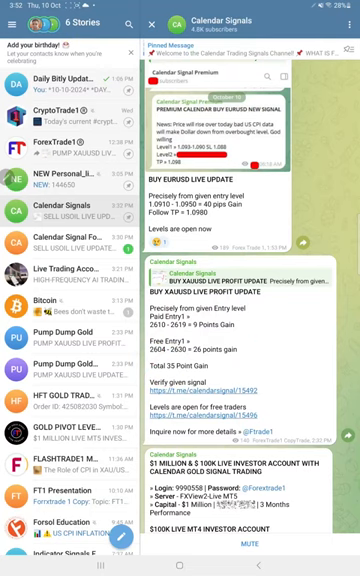
{"action": "scroll", "scroll_direction": "down", "scroll_amount": 3}
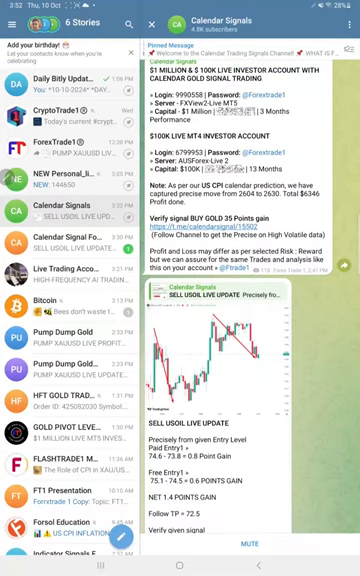
{"action": "scroll", "scroll_direction": "down", "scroll_amount": 3}
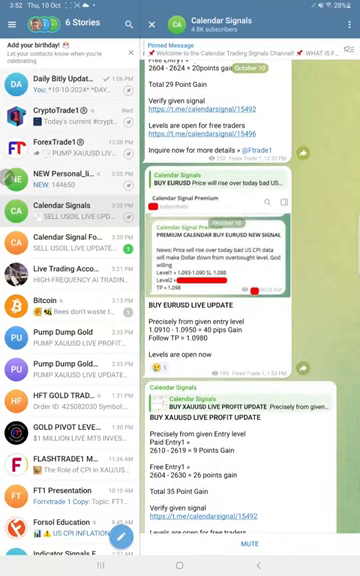
{"action": "scroll", "scroll_direction": "down", "scroll_amount": 3}
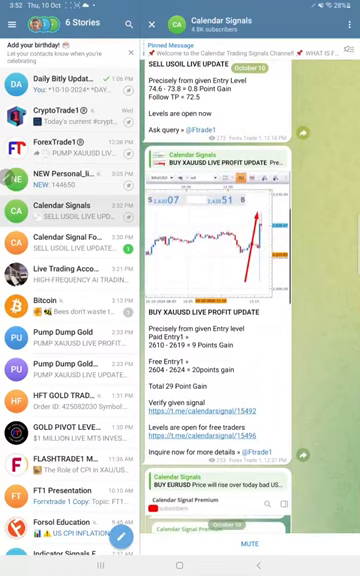
{"action": "scroll", "scroll_direction": "down", "scroll_amount": 3}
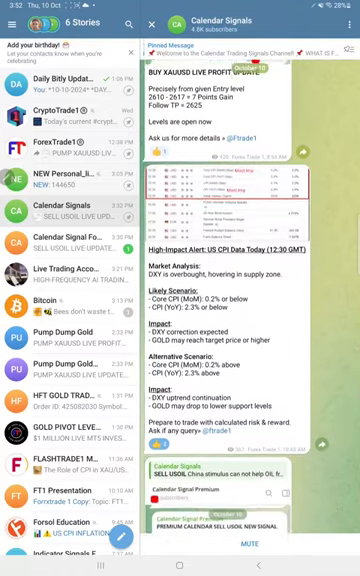
{"action": "scroll", "scroll_direction": "down", "scroll_amount": 3}
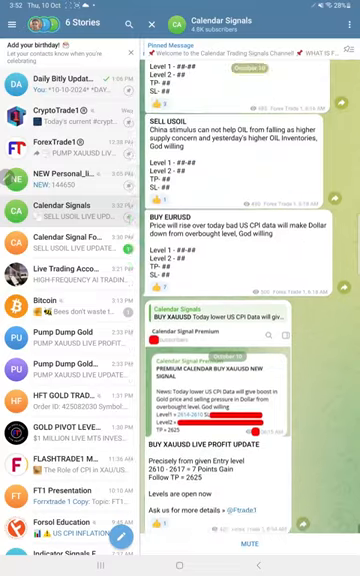
{"action": "scroll", "scroll_direction": "down", "scroll_amount": 3}
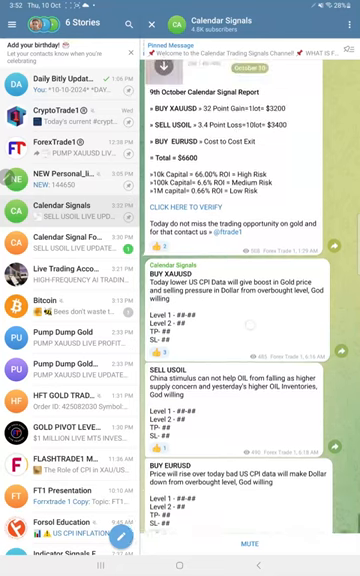
{"action": "scroll", "scroll_direction": "down", "scroll_amount": 3}
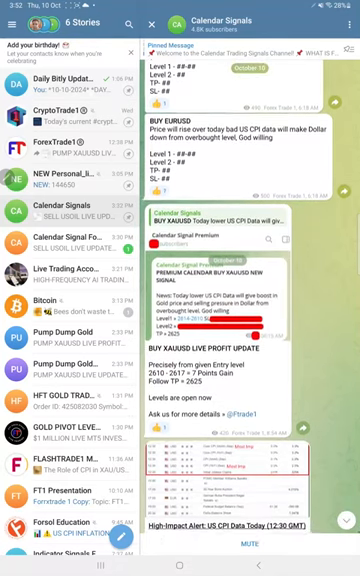
{"action": "scroll", "scroll_direction": "down", "scroll_amount": 3}
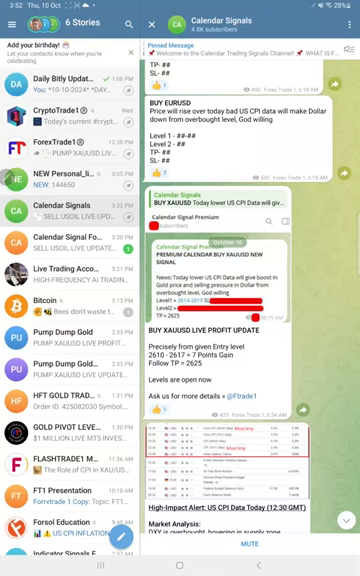
{"action": "scroll", "scroll_direction": "down", "scroll_amount": 3}
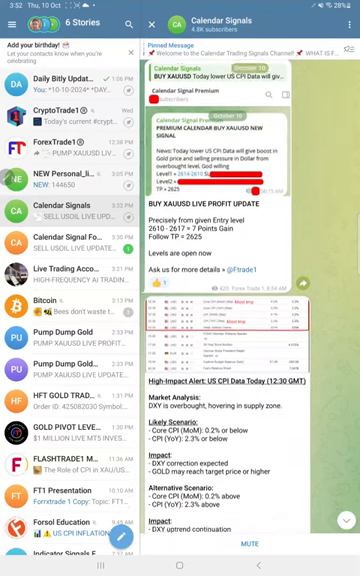